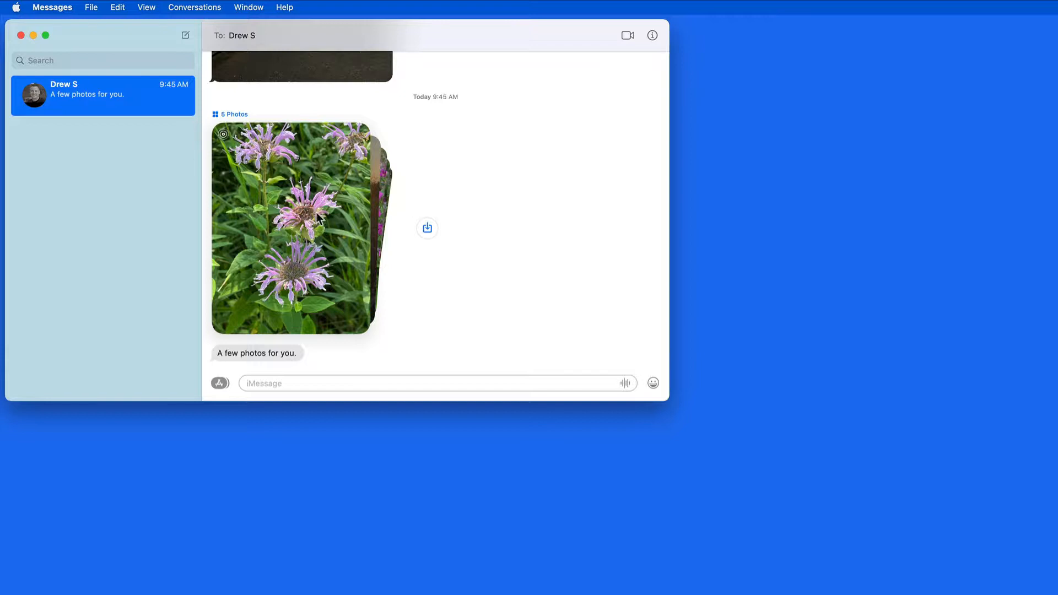
mouse_move(324, 229)
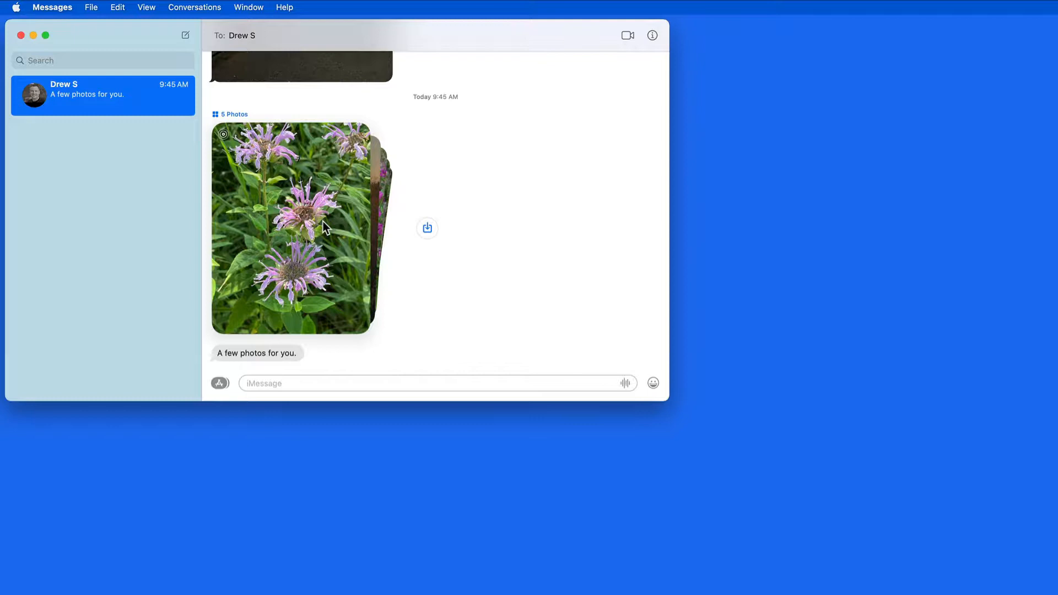
Show all five photos of the collection as a grid.
left_click(290, 228)
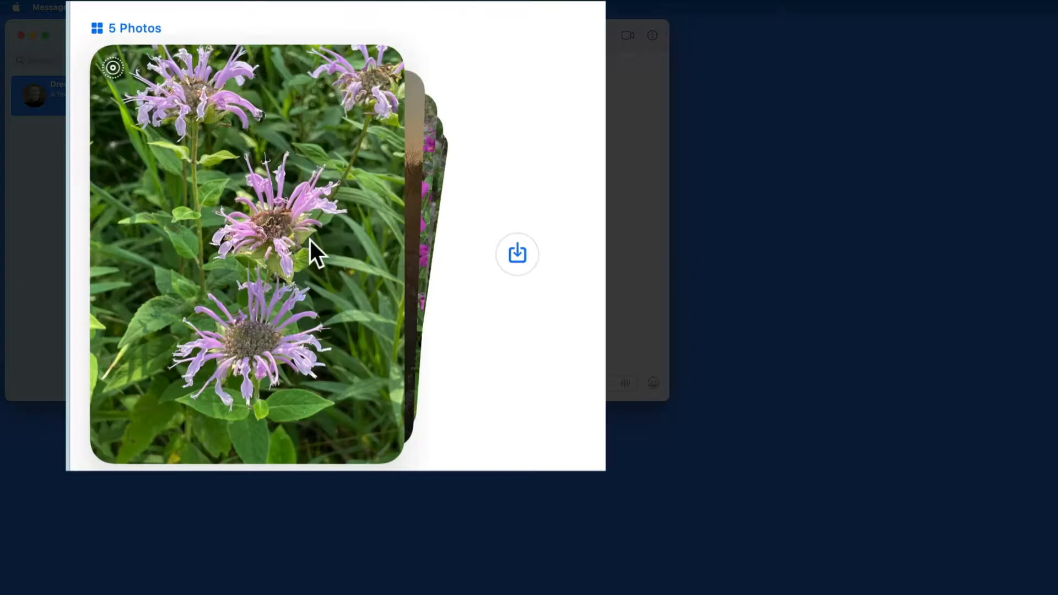
mouse_move(381, 128)
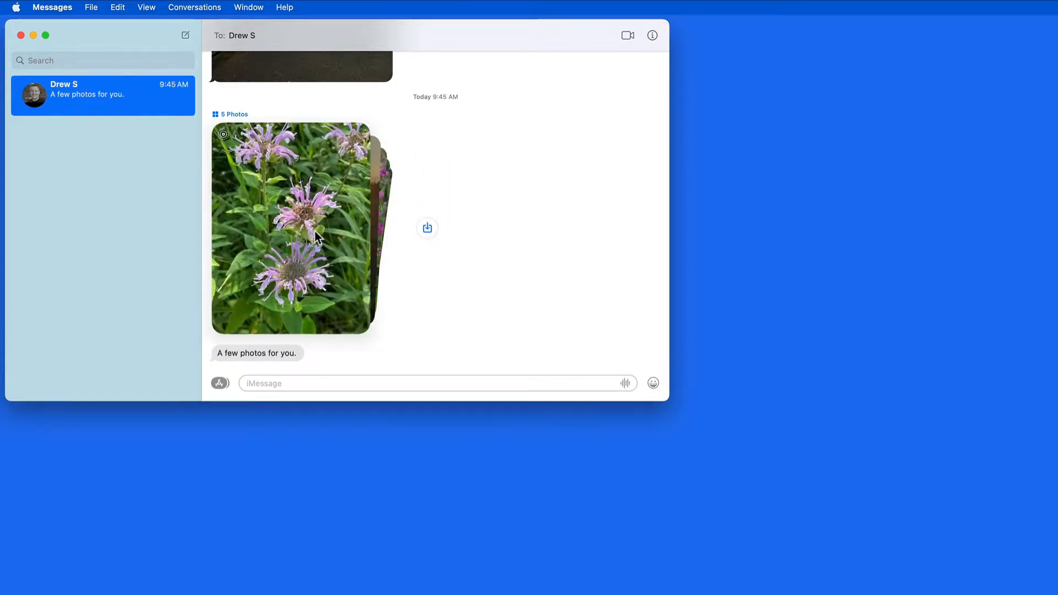
left_click(230, 114)
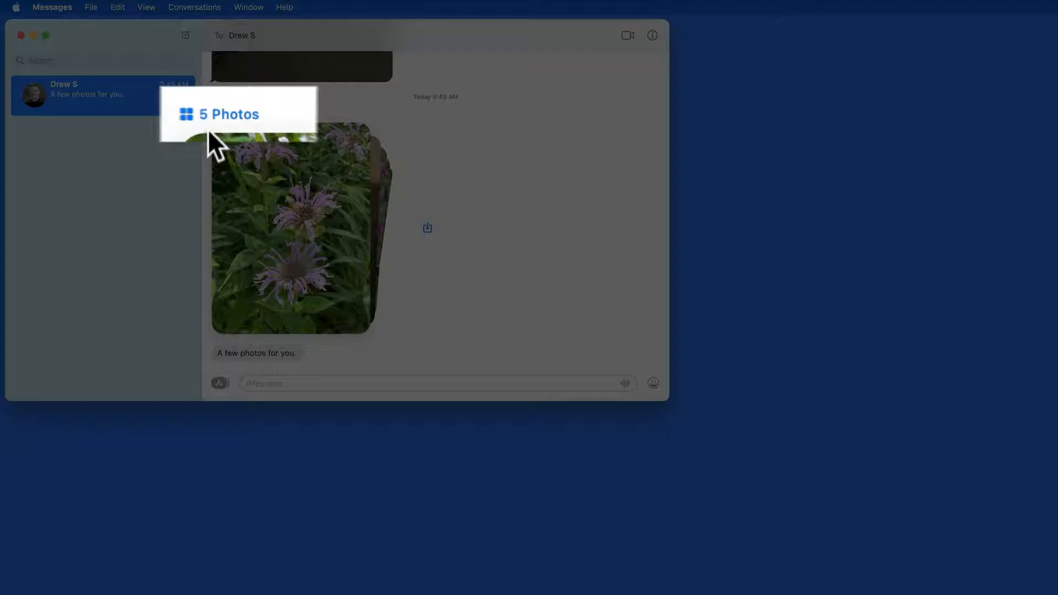
left_click(228, 113)
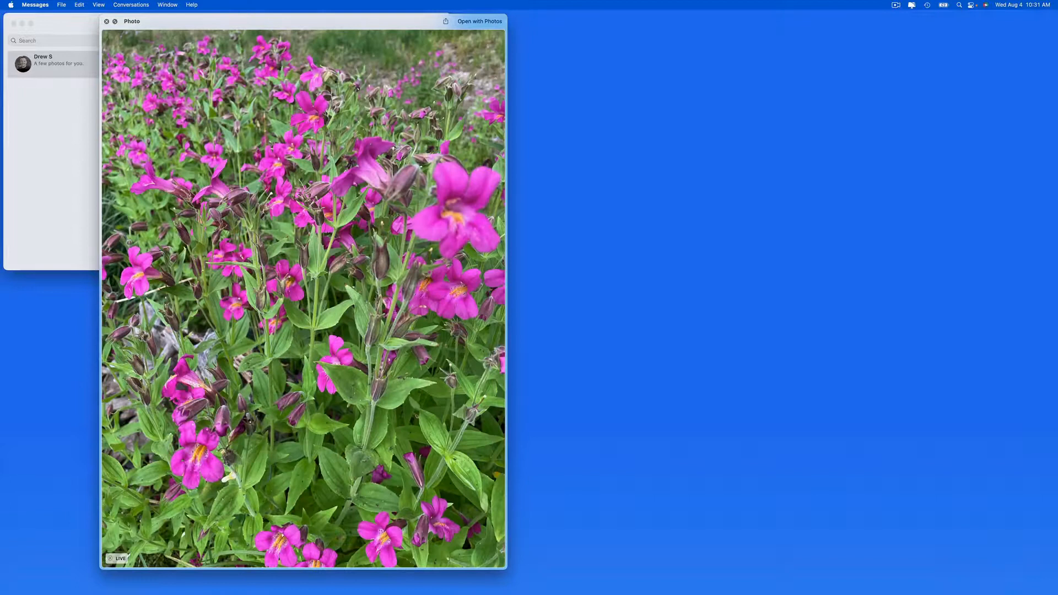
Preview the pink flowers photo full size, close it and return to the conversation.
left_click(117, 558)
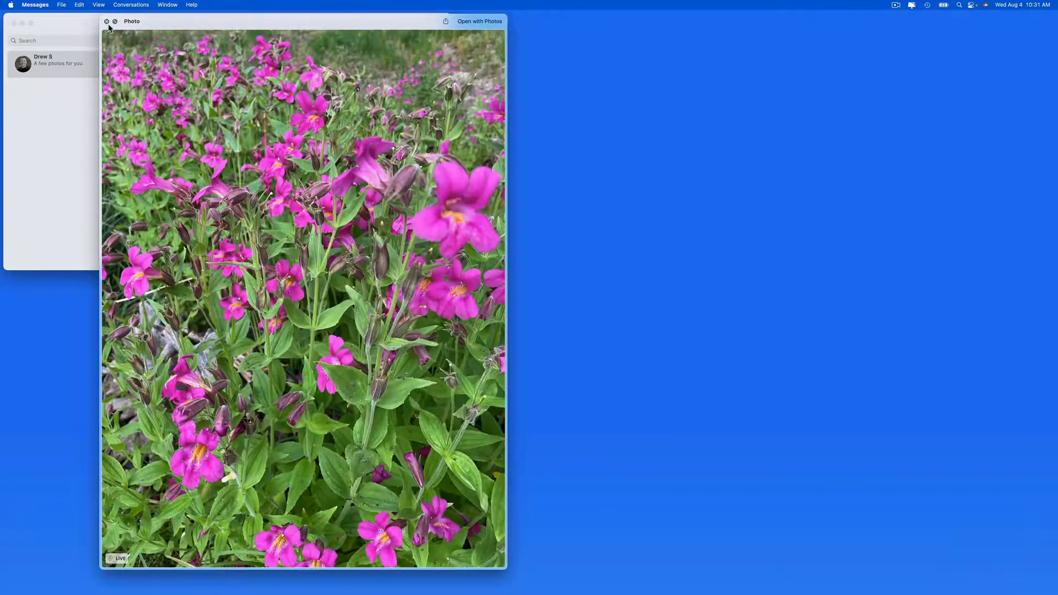
left_click(105, 21)
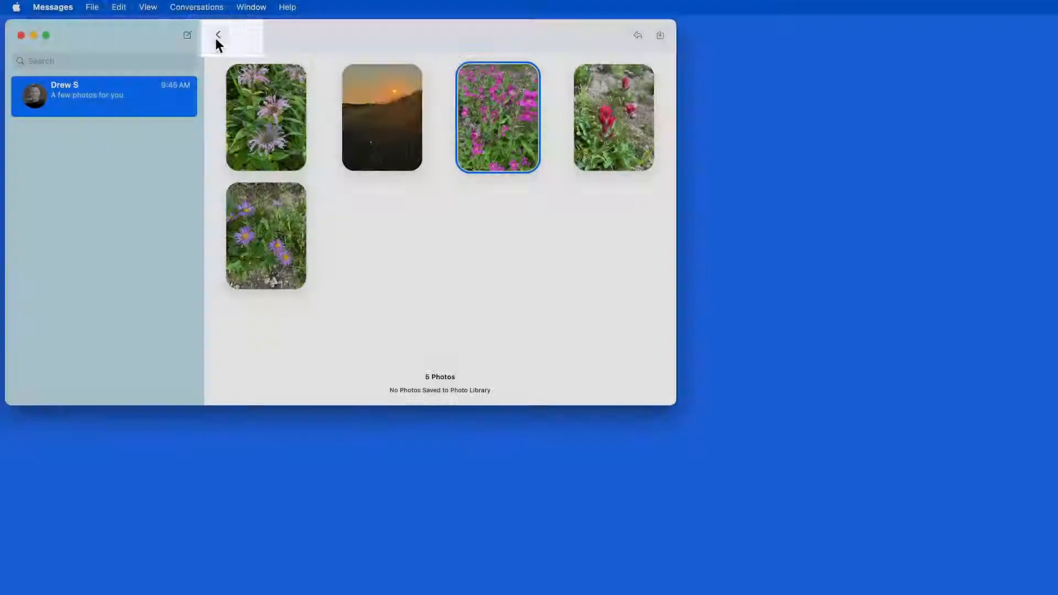
left_click(217, 35)
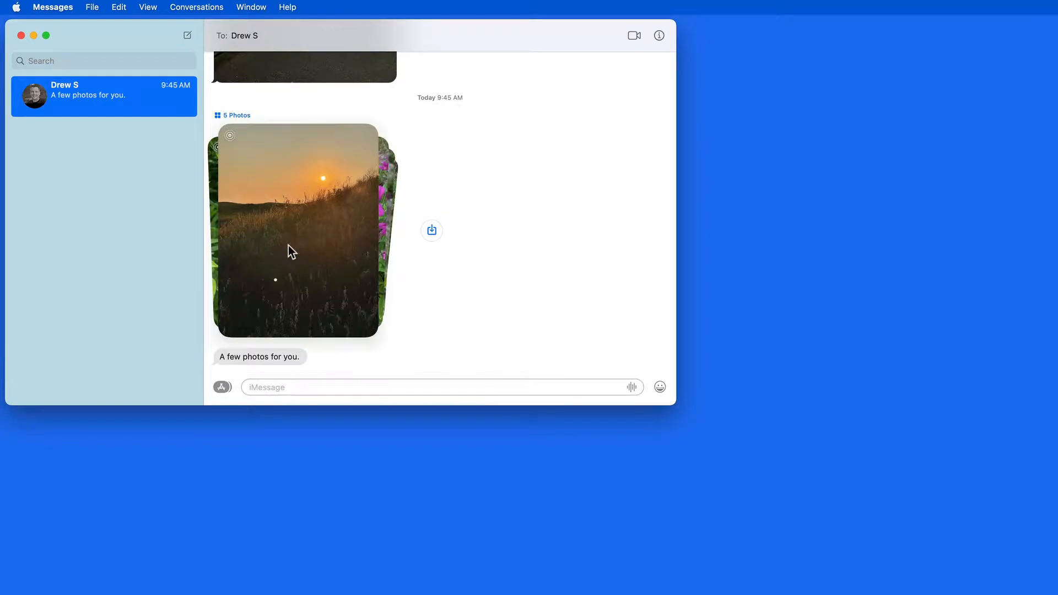
mouse_move(289, 241)
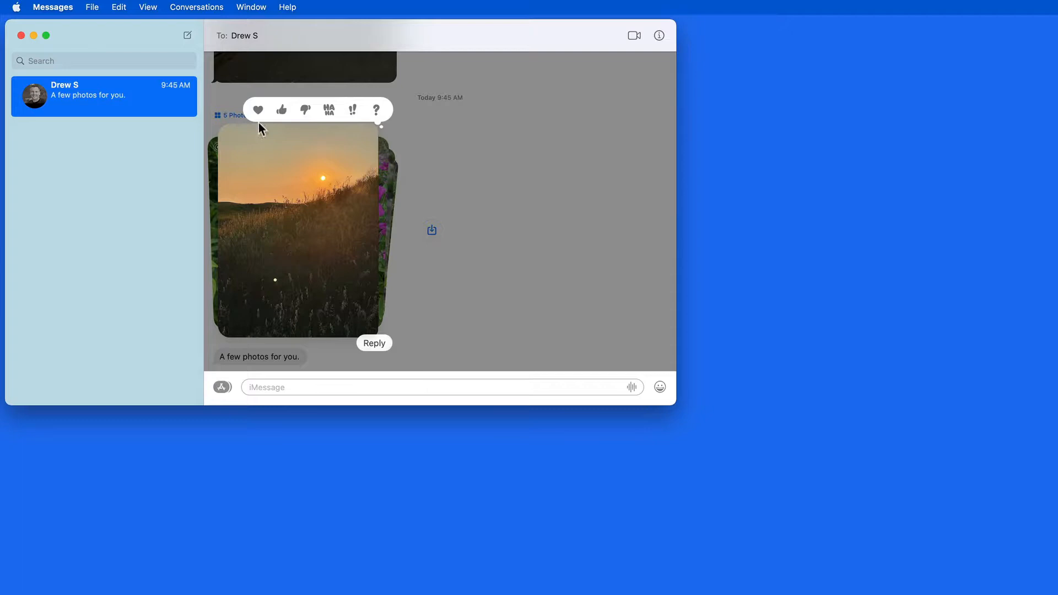
mouse_move(382, 350)
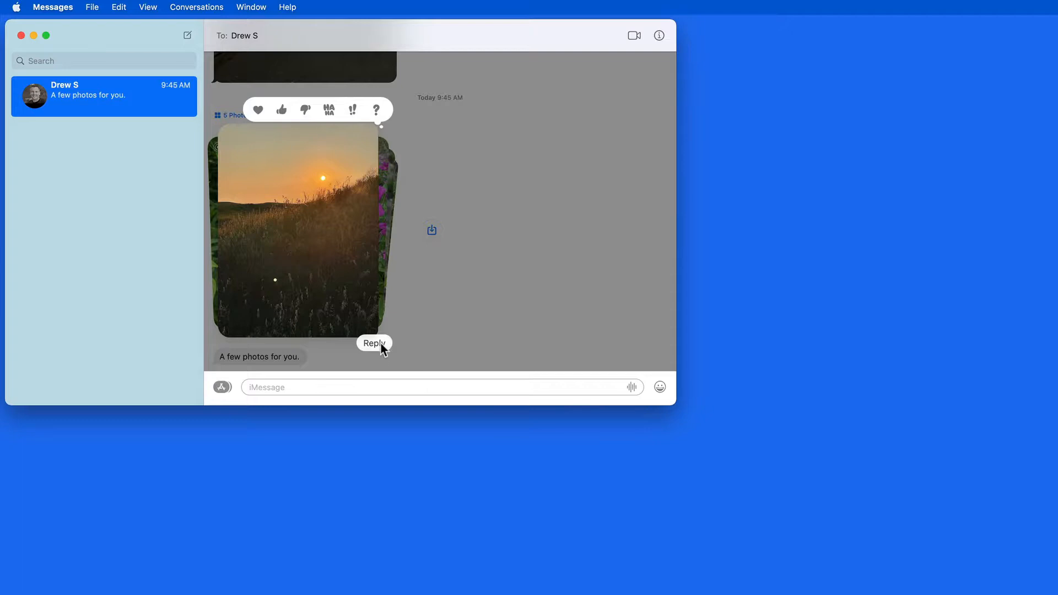
Send a threaded reply to the sunset photo reading 'beautiful!'.
left_click(373, 343)
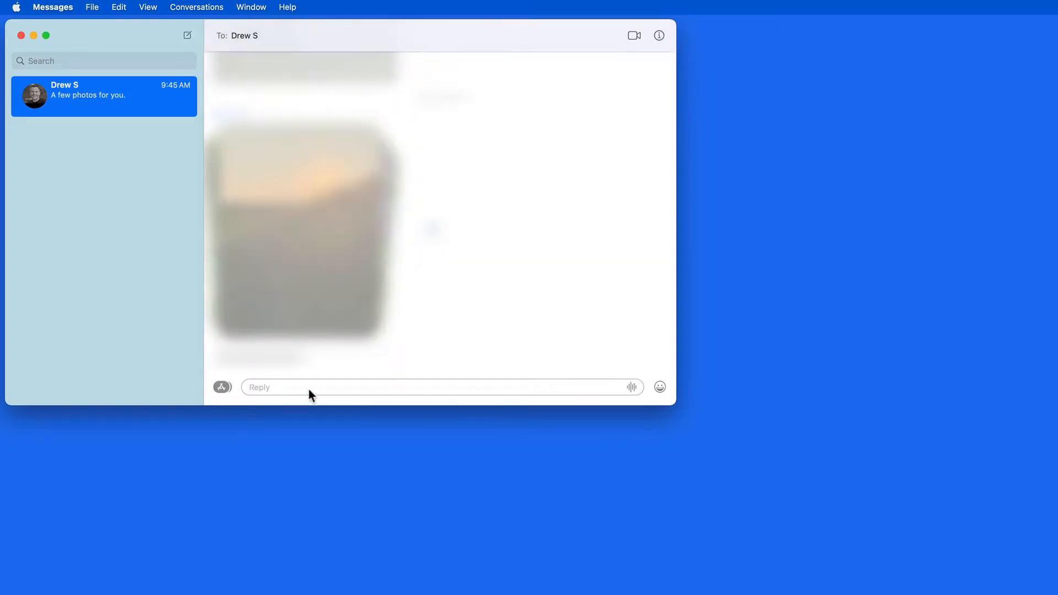
type("beautiful!")
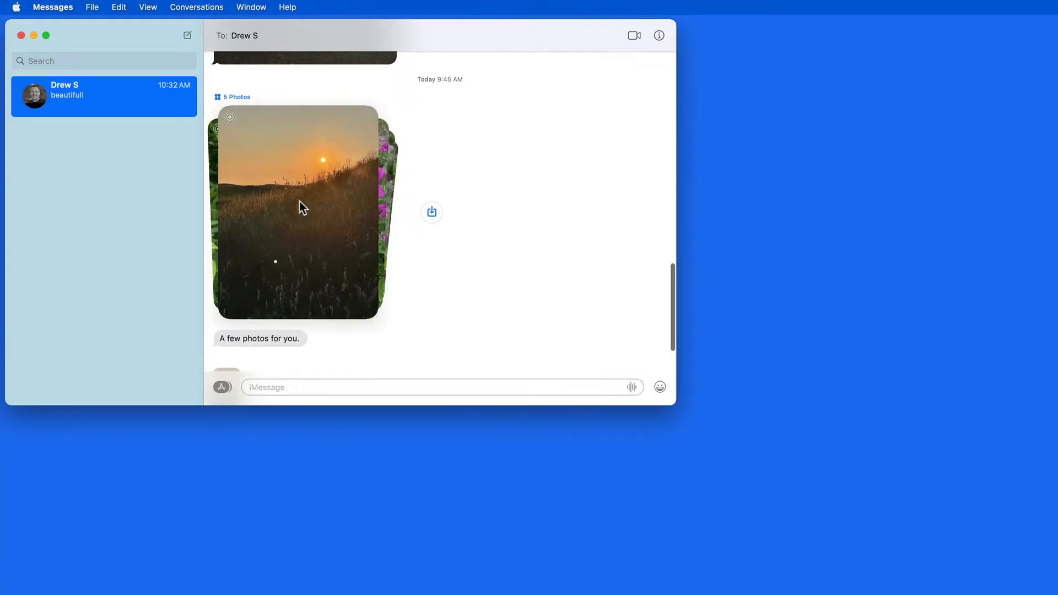
mouse_move(442, 230)
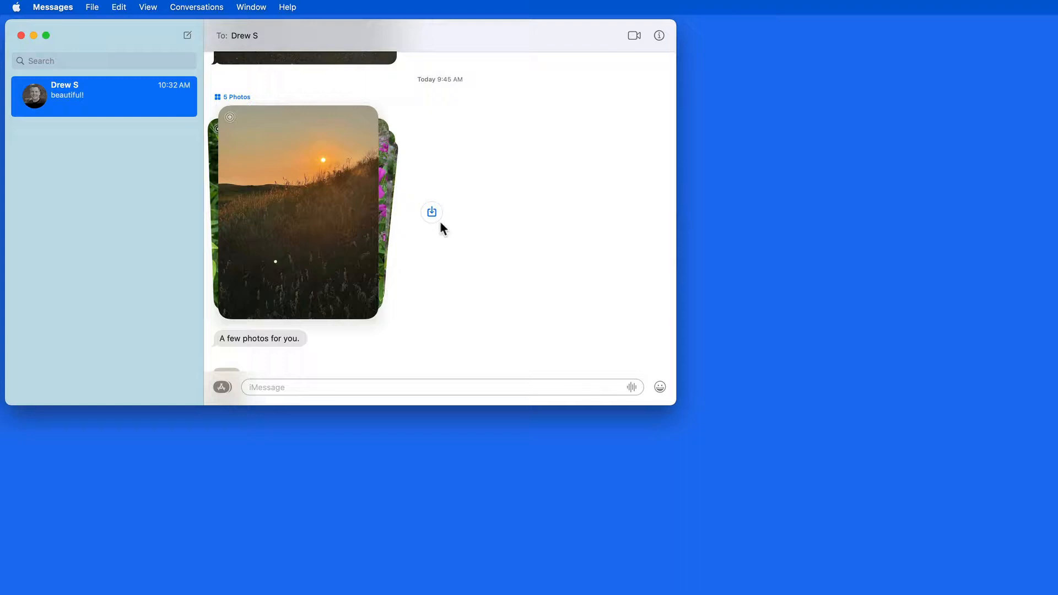
left_click(431, 211)
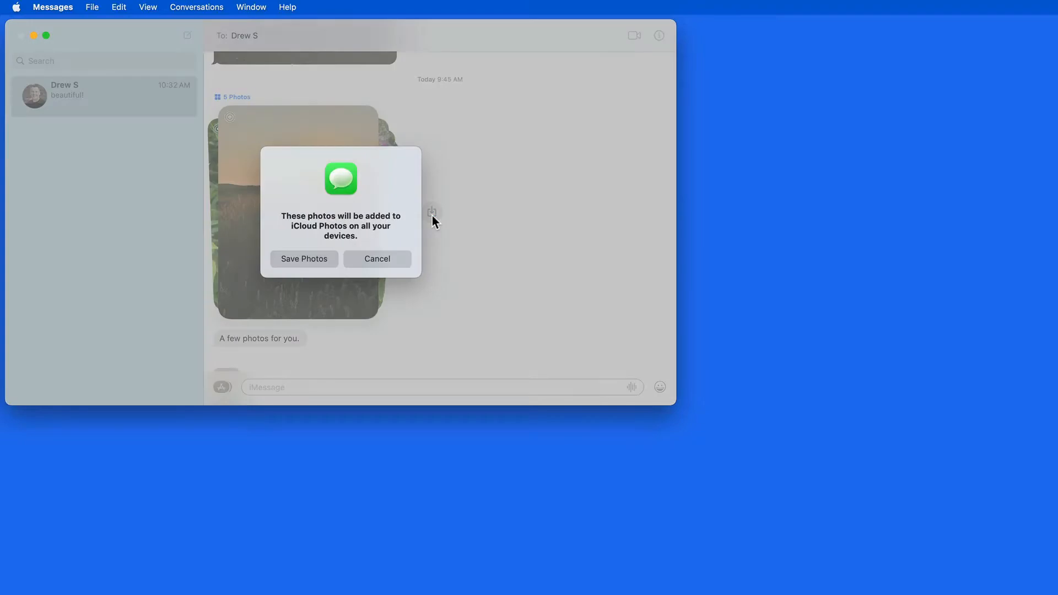
mouse_move(307, 275)
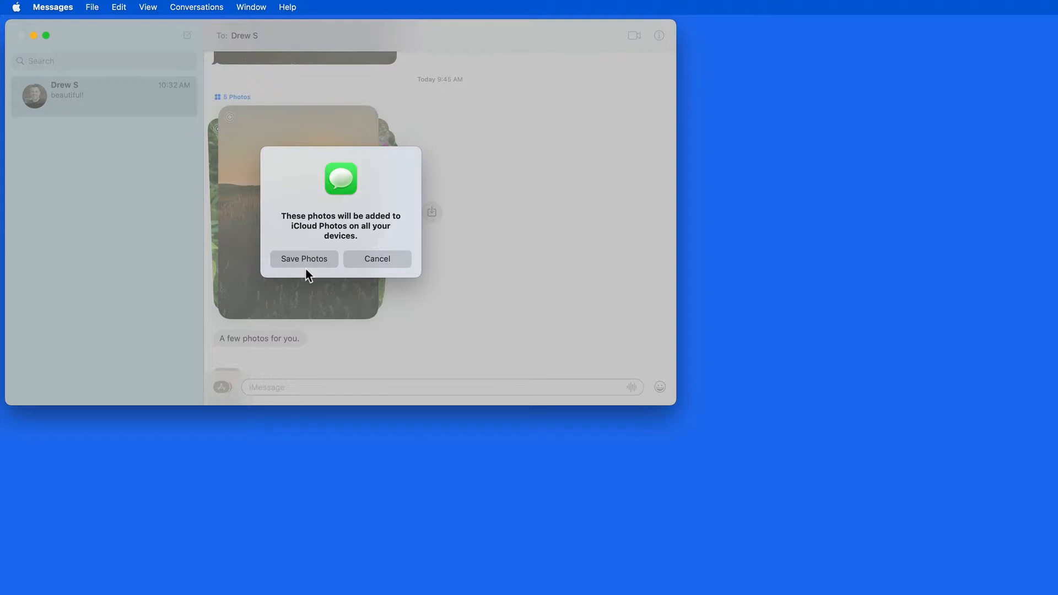
left_click(304, 259)
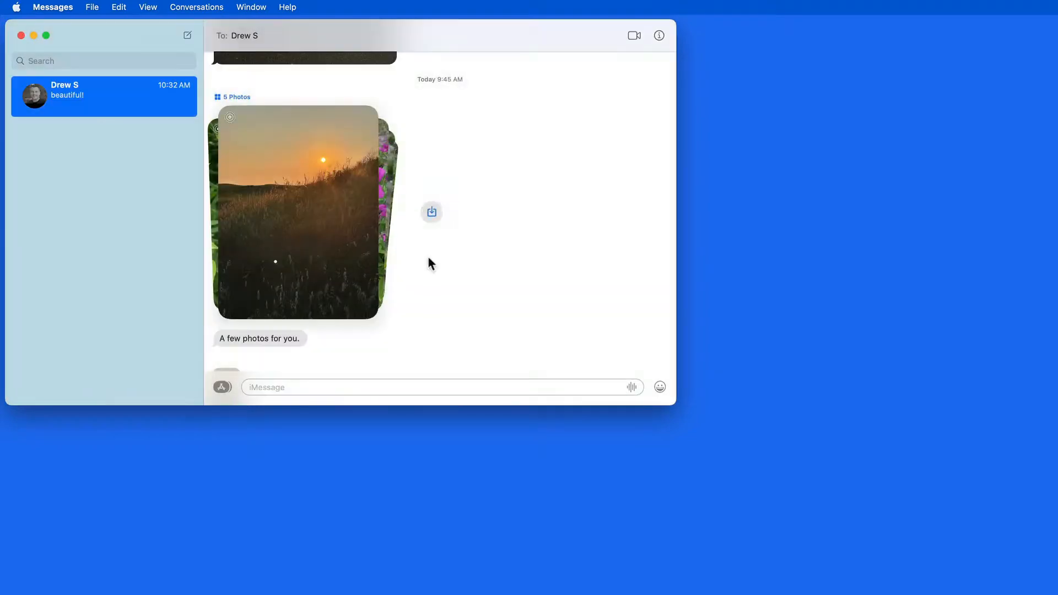
mouse_move(313, 247)
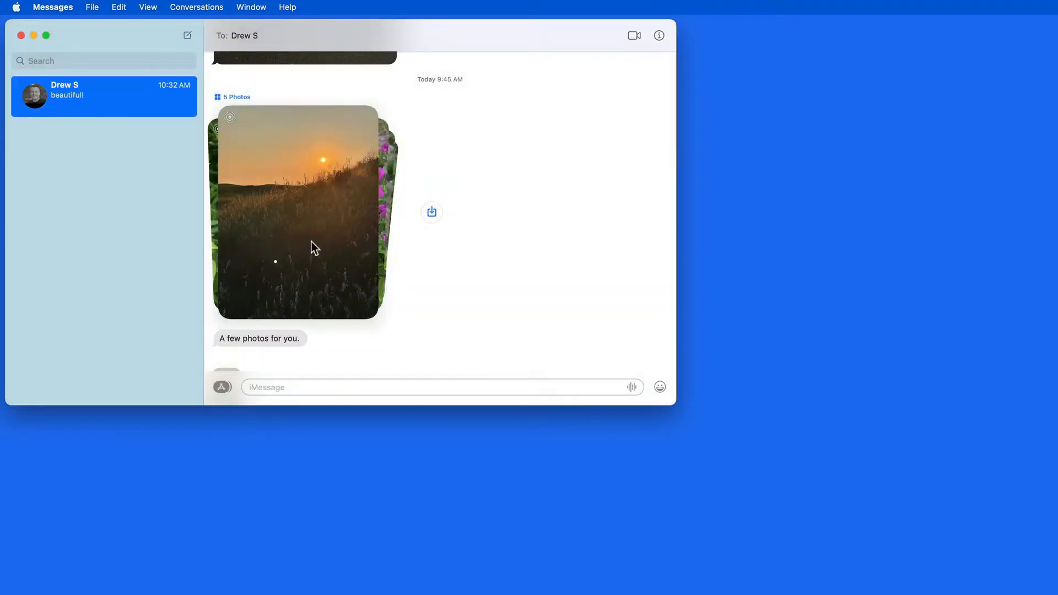
Add only the sunset photo to the Photos library from its context menu.
right_click(312, 246)
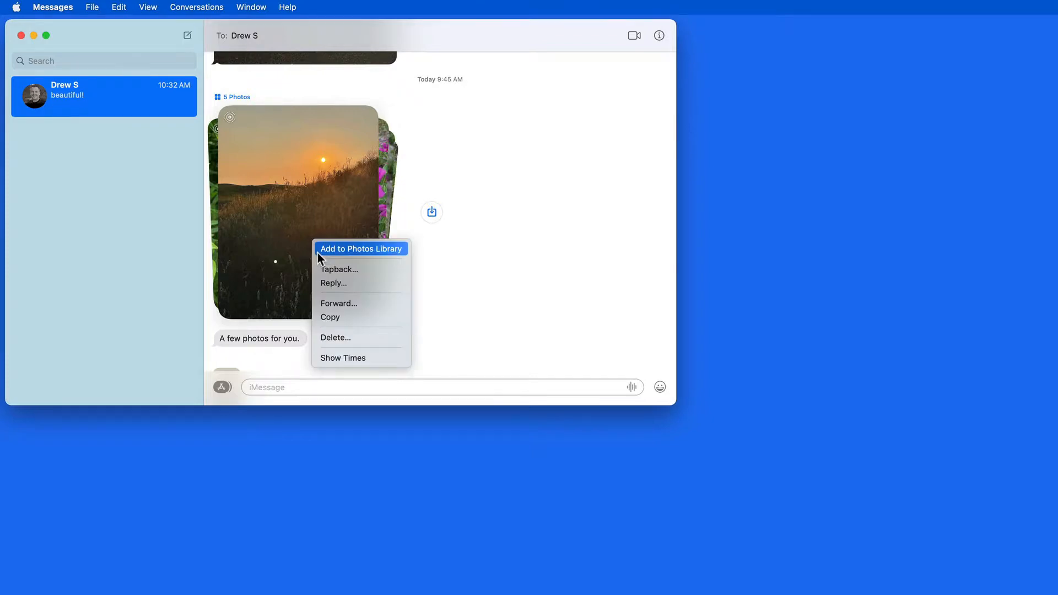
left_click(361, 248)
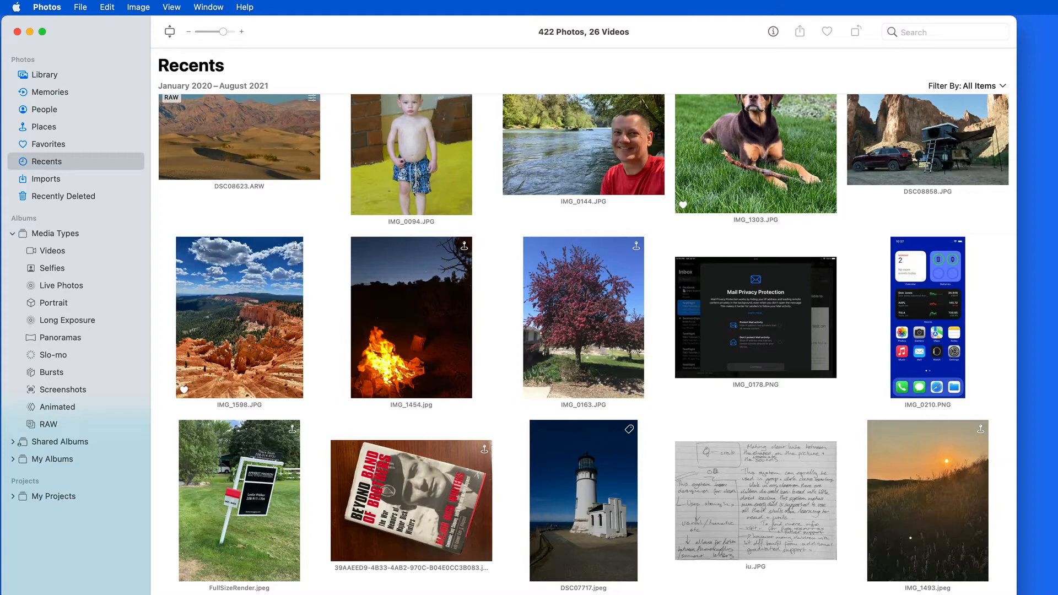
View the saved IMG_1493.jpeg full size in Photos Recents, then return to Messages.
scroll("down", 3)
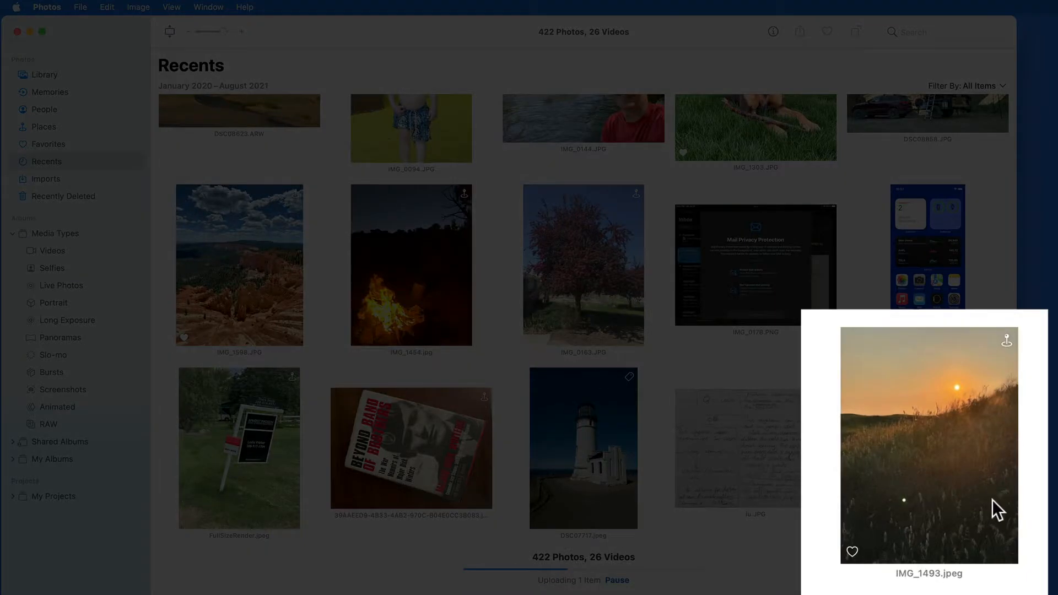
double_click(928, 442)
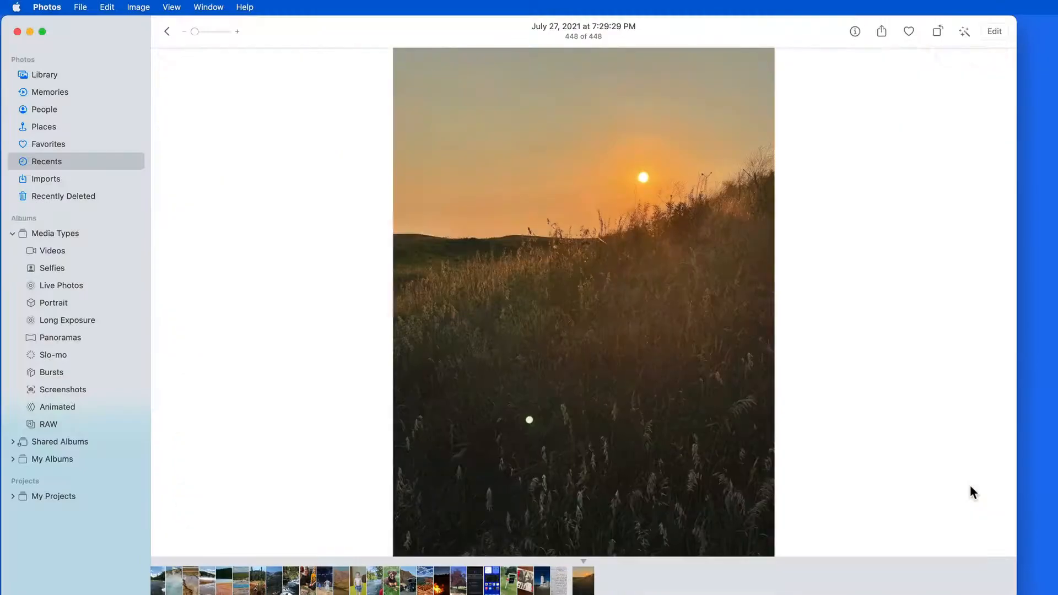
left_click(167, 31)
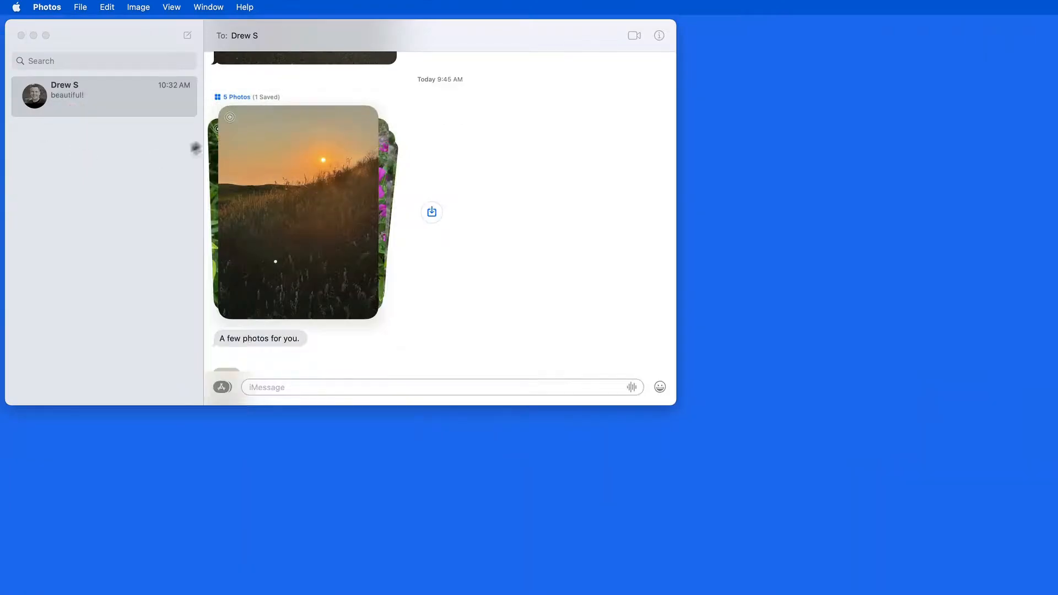
left_click(236, 96)
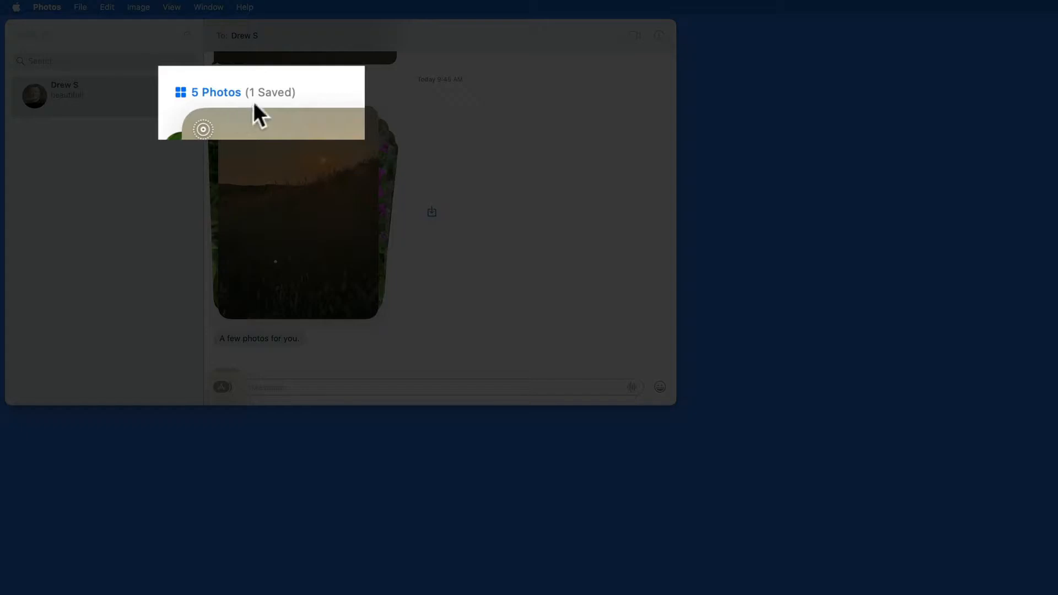
mouse_move(230, 111)
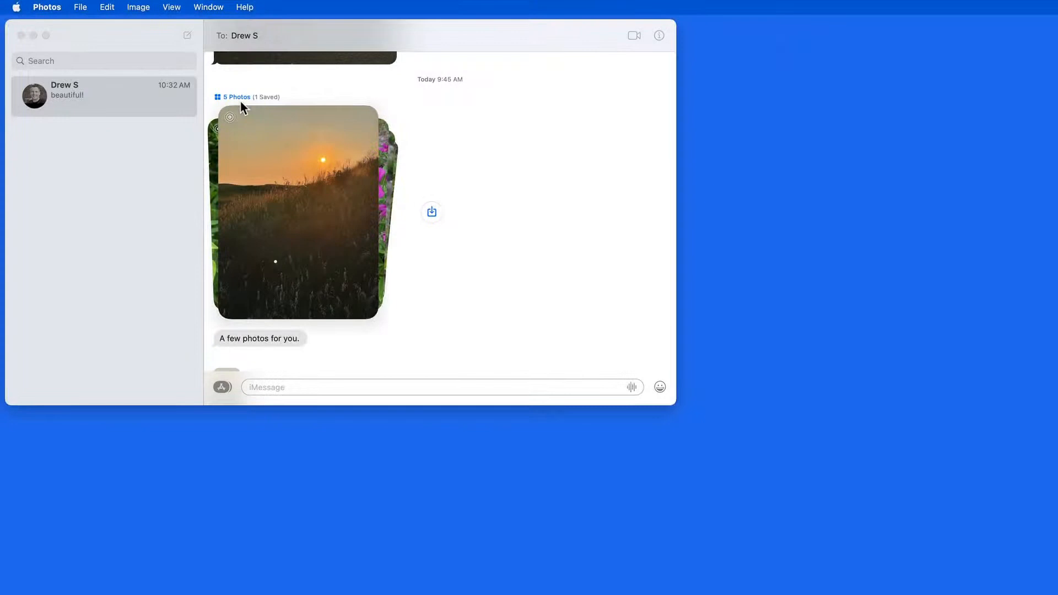
mouse_move(317, 205)
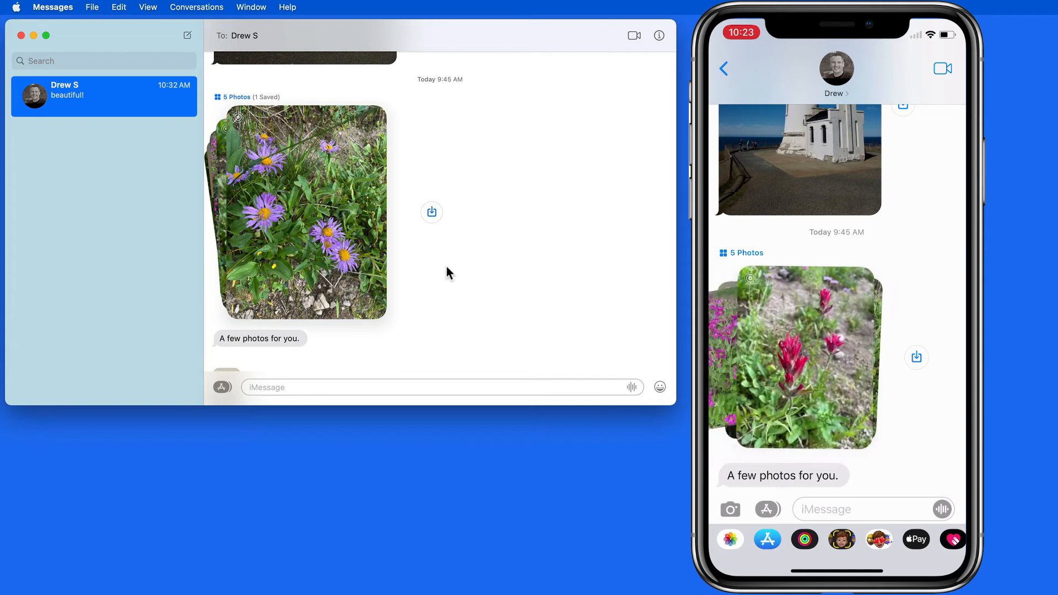
On the iPhone, open the red wildflower photo as 4 of 5 full screen.
left_click(793, 357)
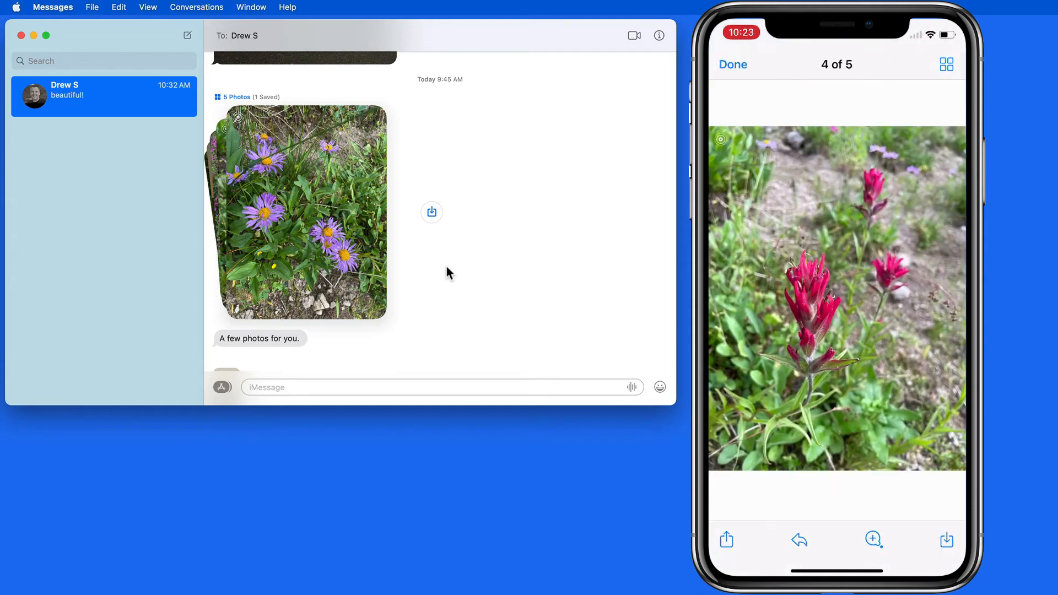